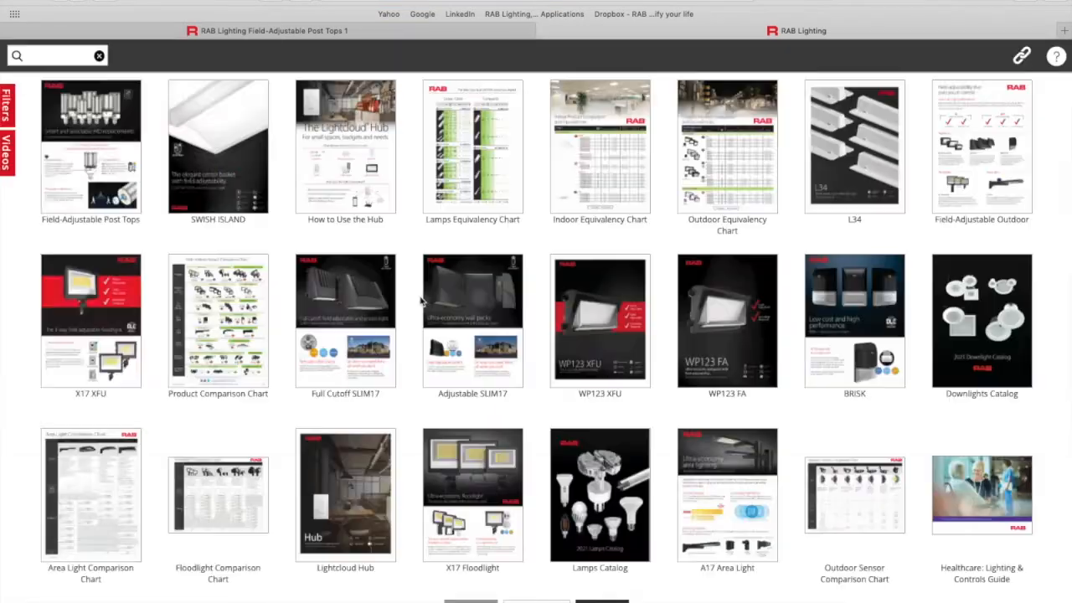
Reveal the catalog filter options for publication type and product category.
left_click(7, 117)
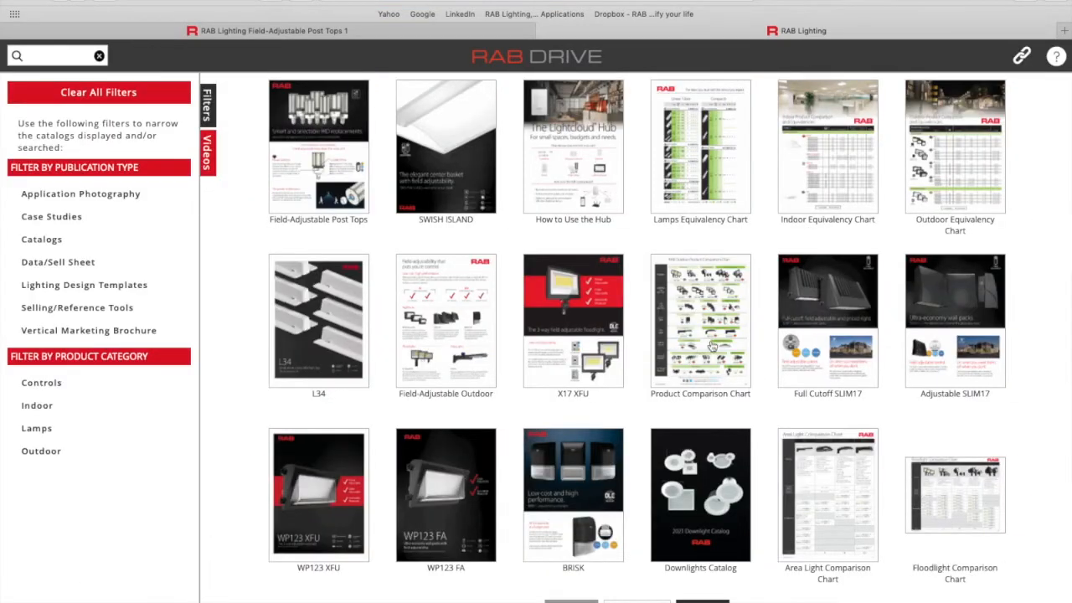
left_click(700, 320)
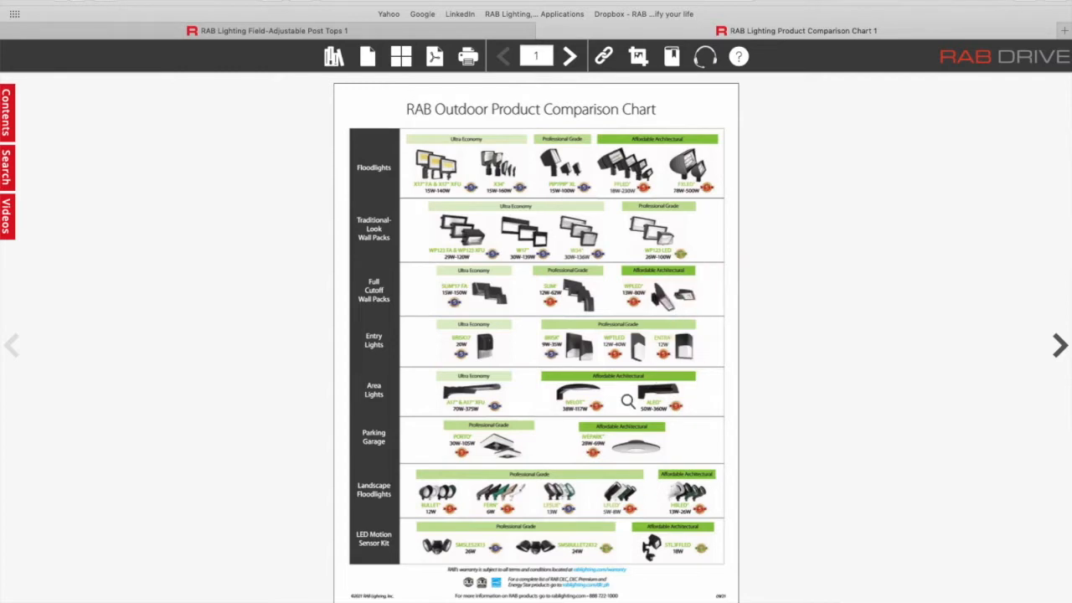
mouse_move(786, 351)
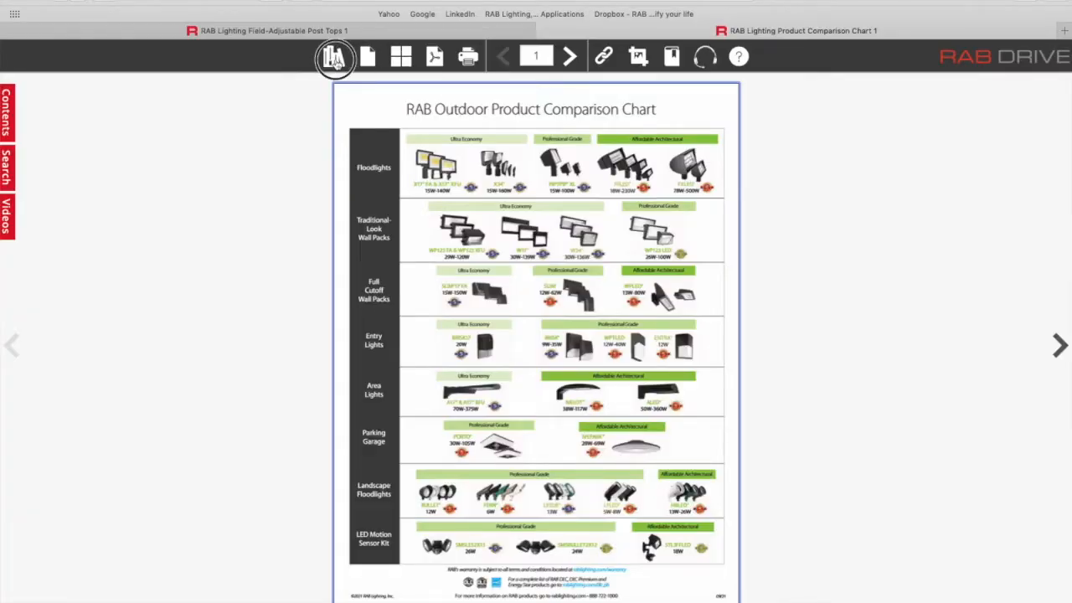
left_click(336, 56)
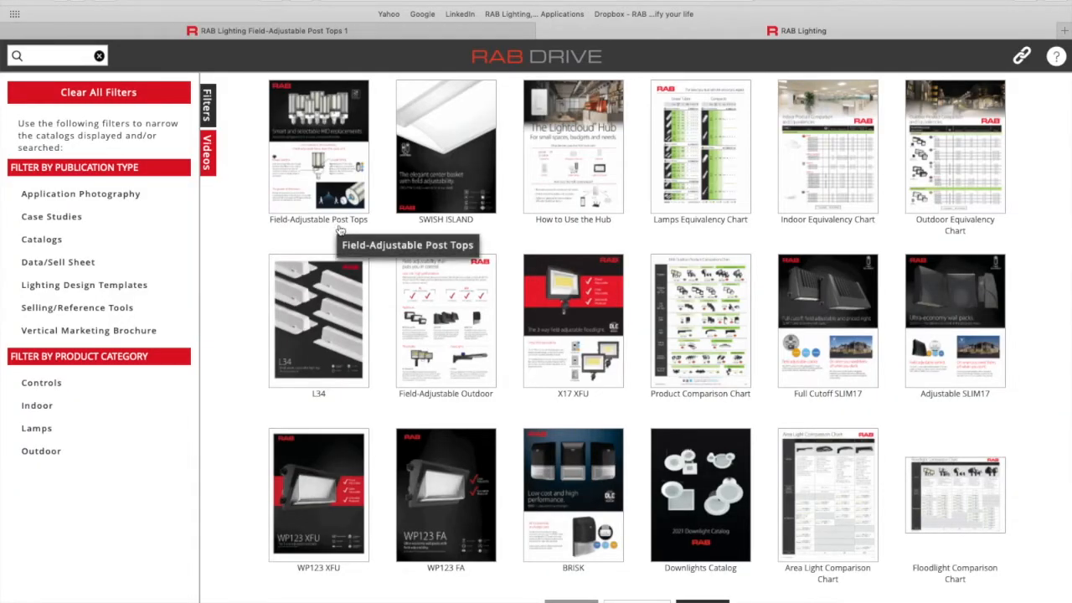
scroll("down", 3)
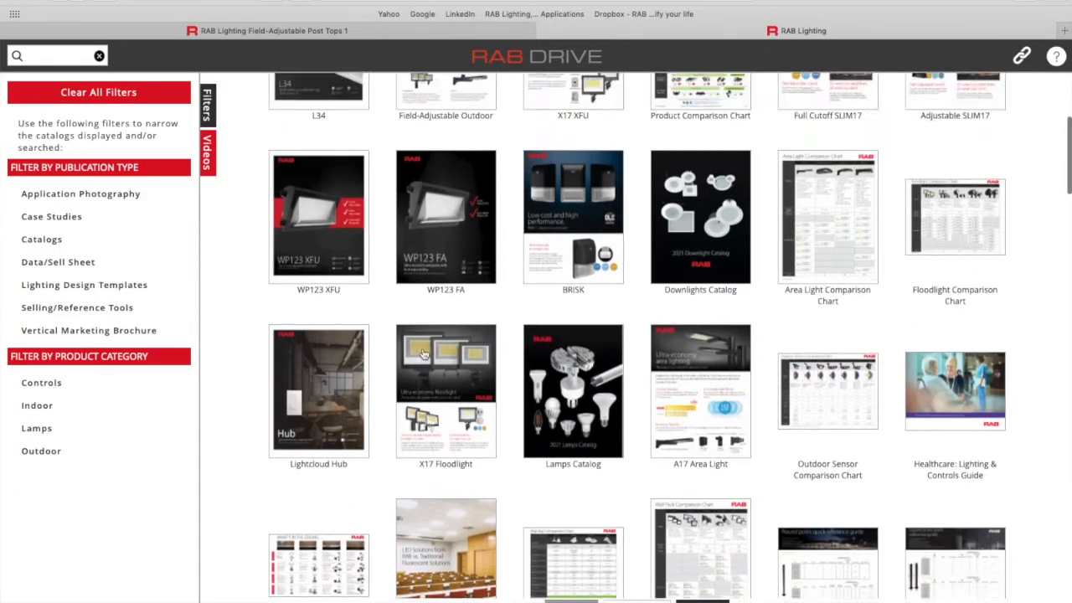
Bring up the Area Light Comparison Chart flipbook from the catalog grid.
left_click(826, 216)
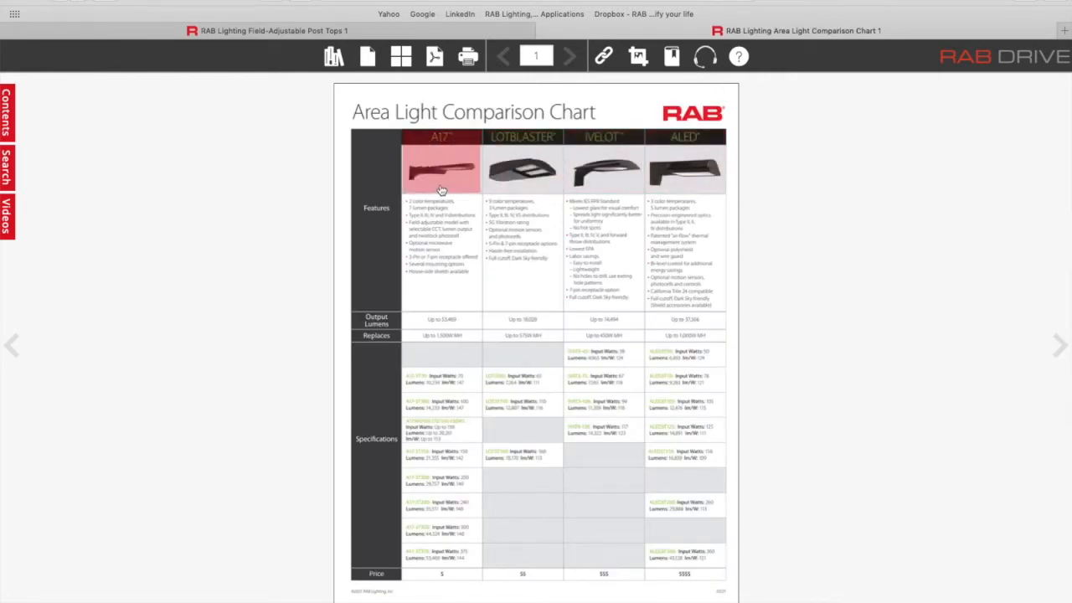
mouse_move(604, 159)
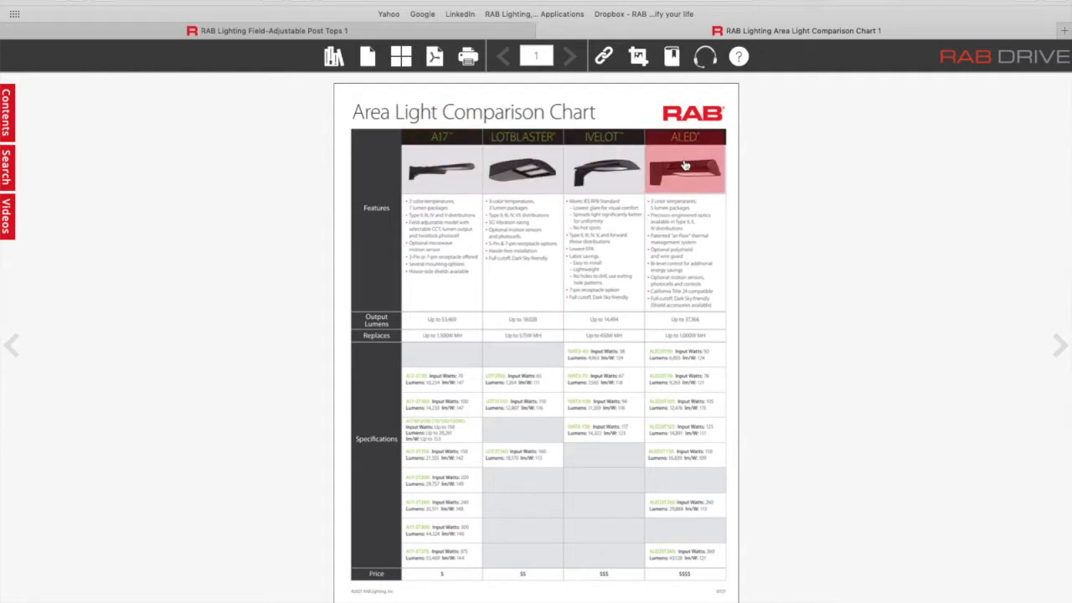
mouse_move(346, 78)
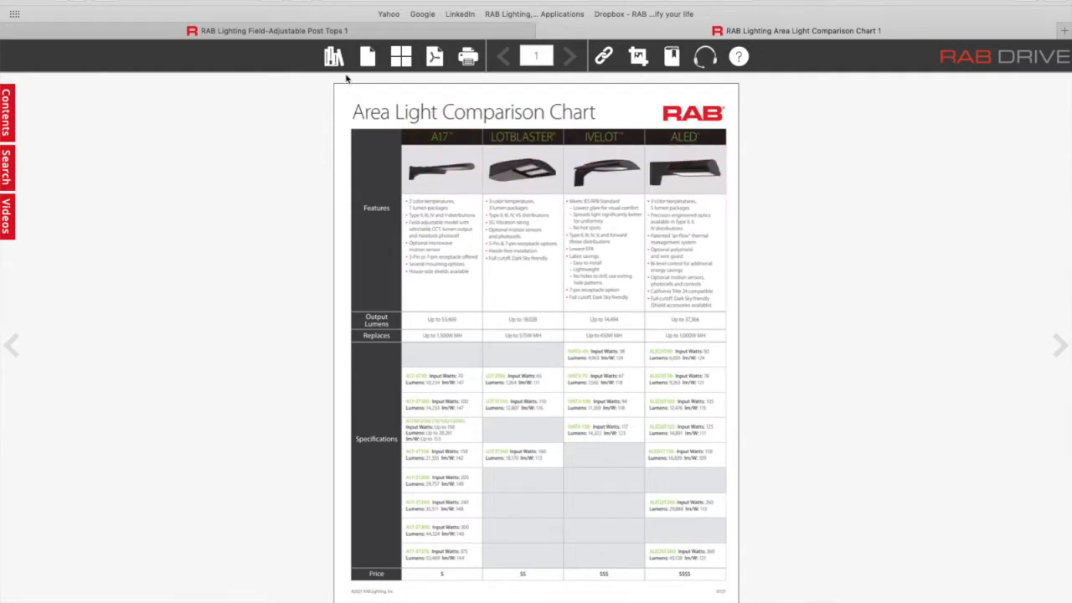